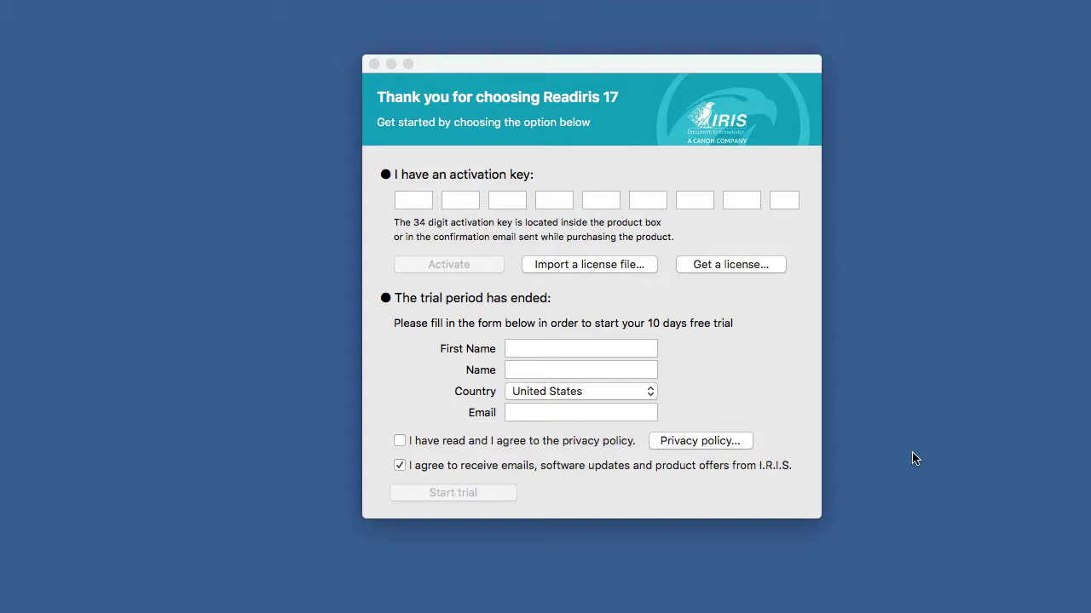
pyautogui.moveTo(906, 451)
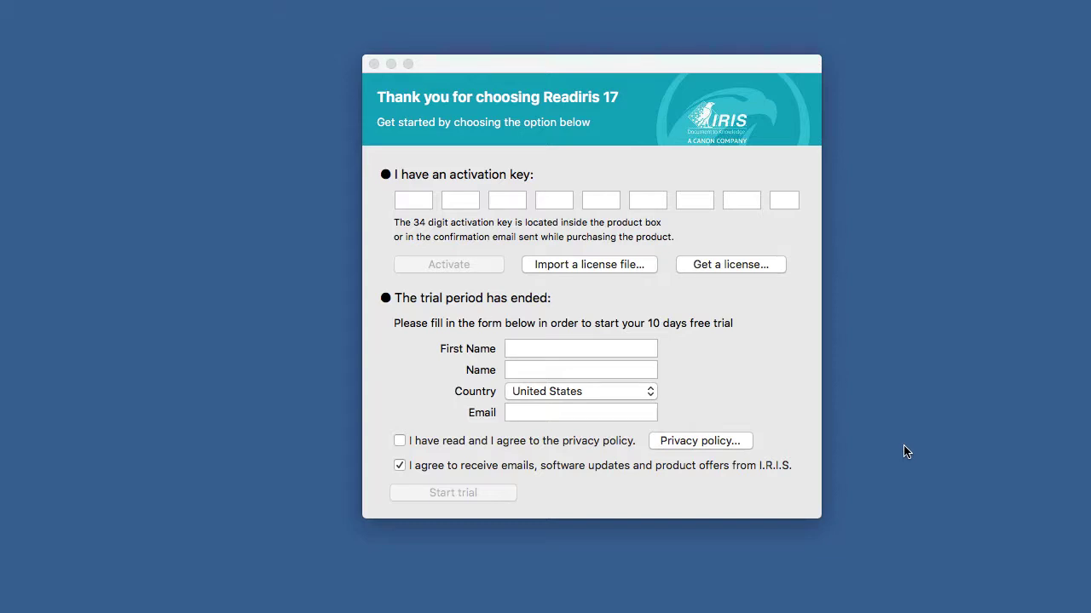
pyautogui.moveTo(774, 273)
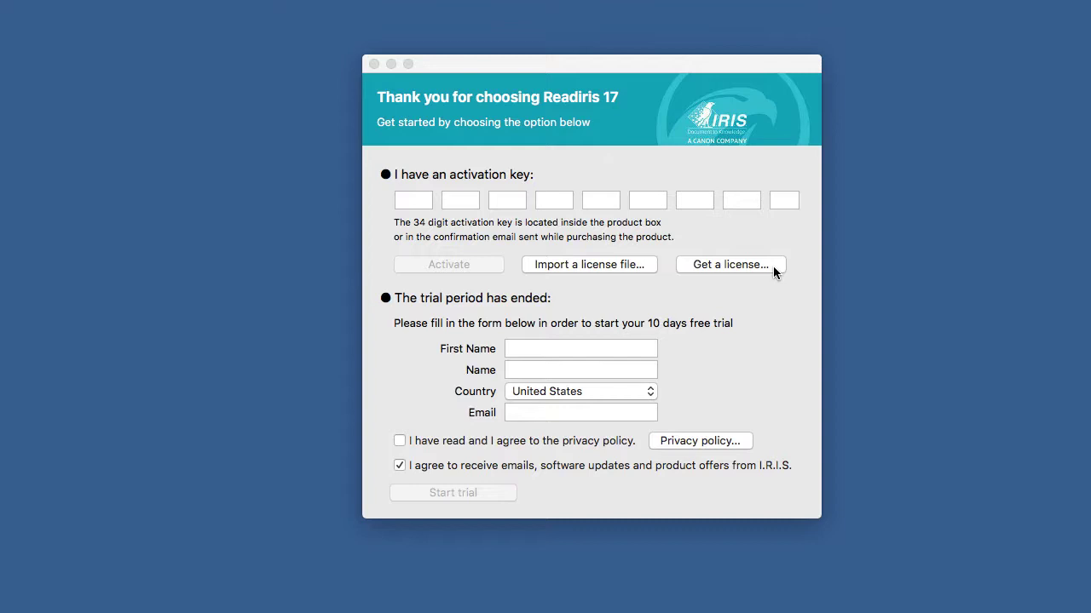
pyautogui.moveTo(789, 239)
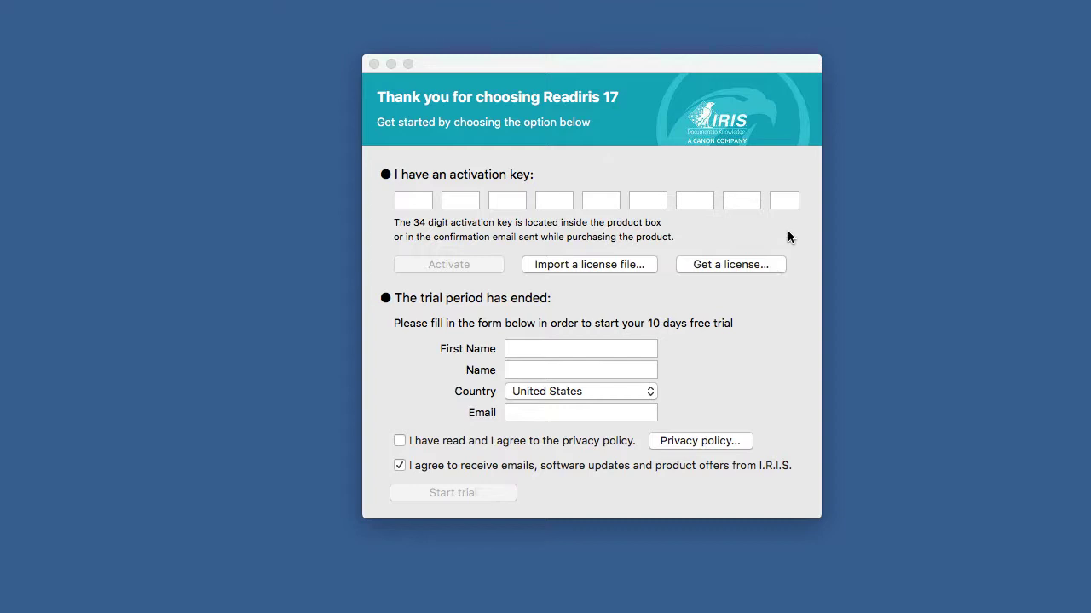
pyautogui.moveTo(795, 239)
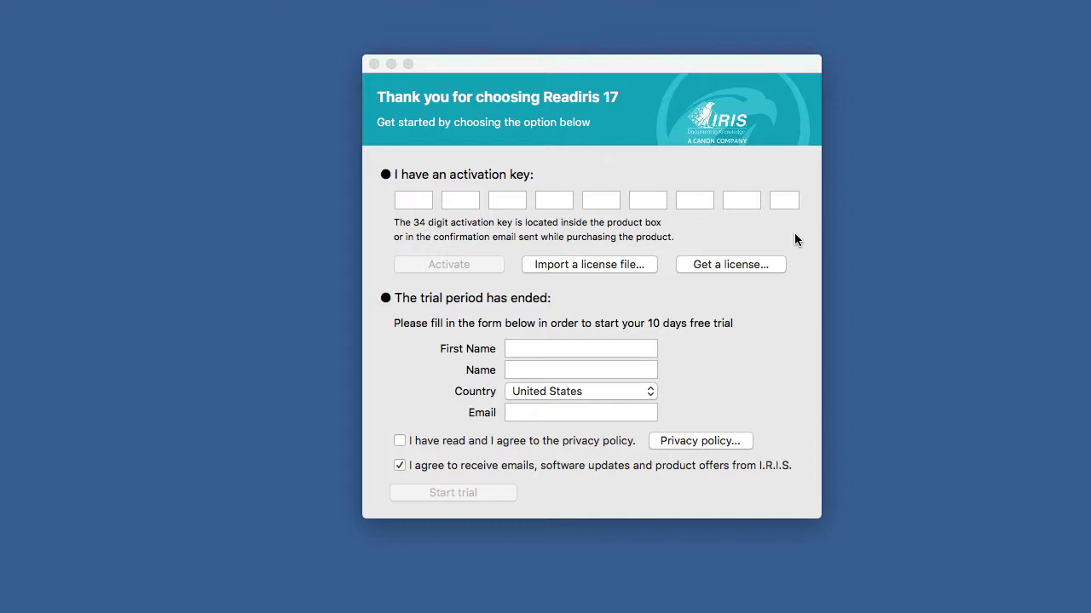
pyautogui.moveTo(474, 184)
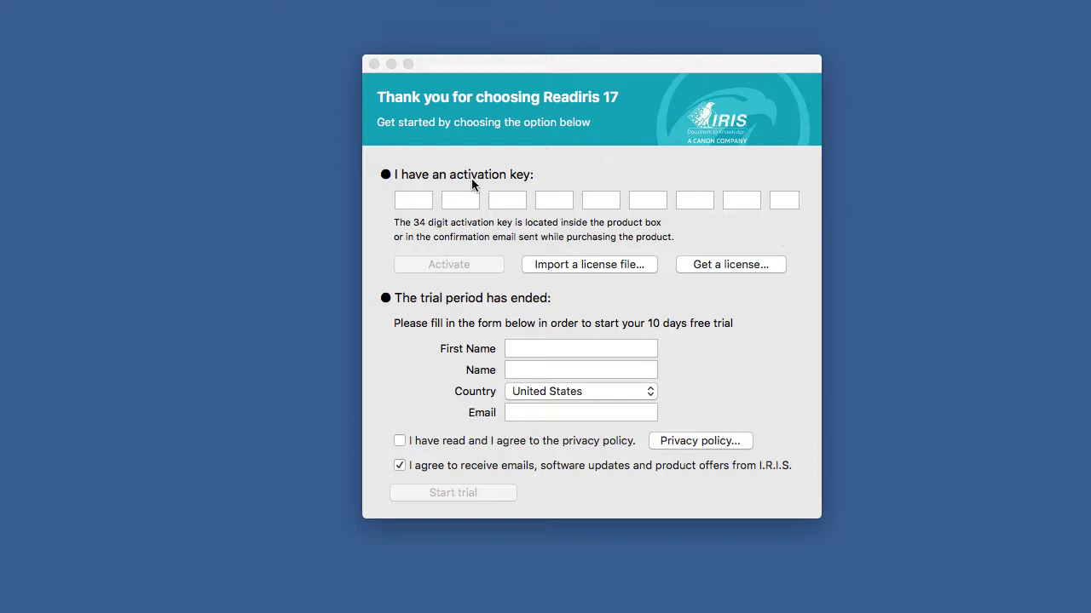
# Paste the 34-digit activation key, activate the copy and acknowledge the 'now activated' message
pyautogui.rightClick(413, 200)
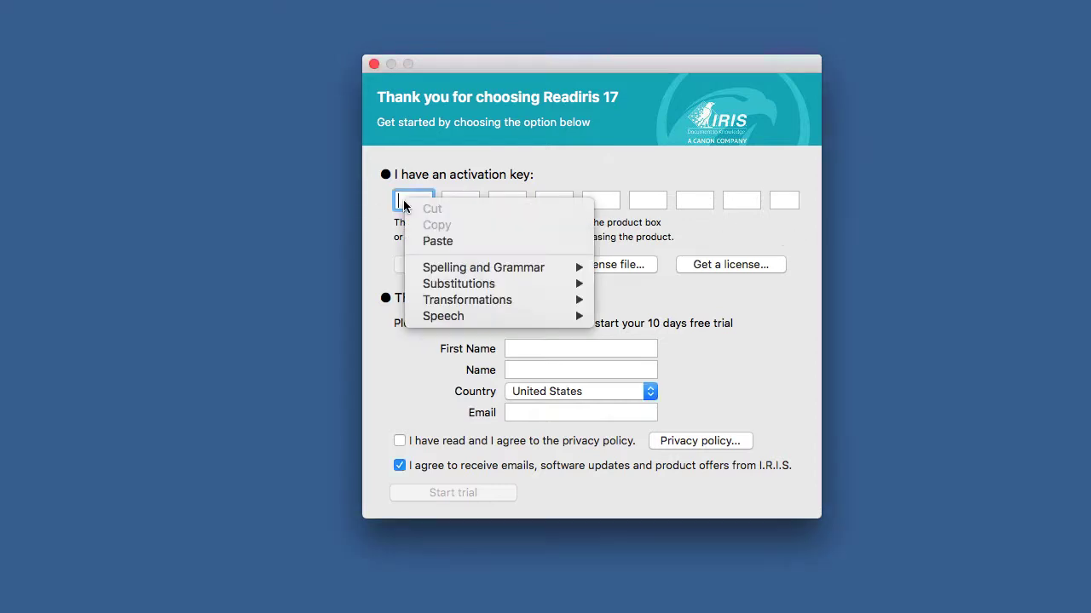
pyautogui.moveTo(437, 241)
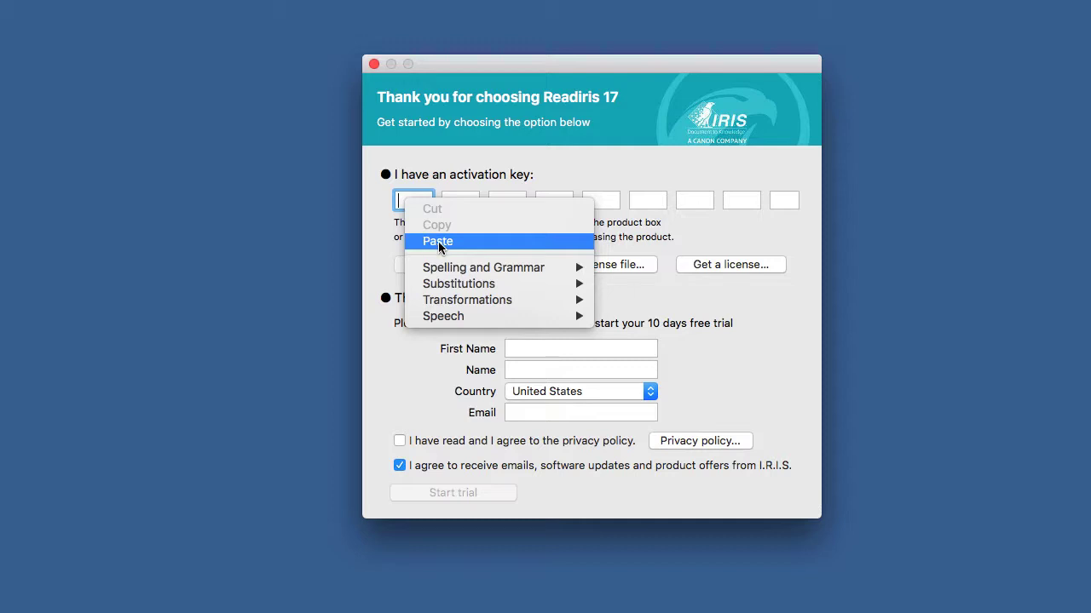
pyautogui.click(437, 242)
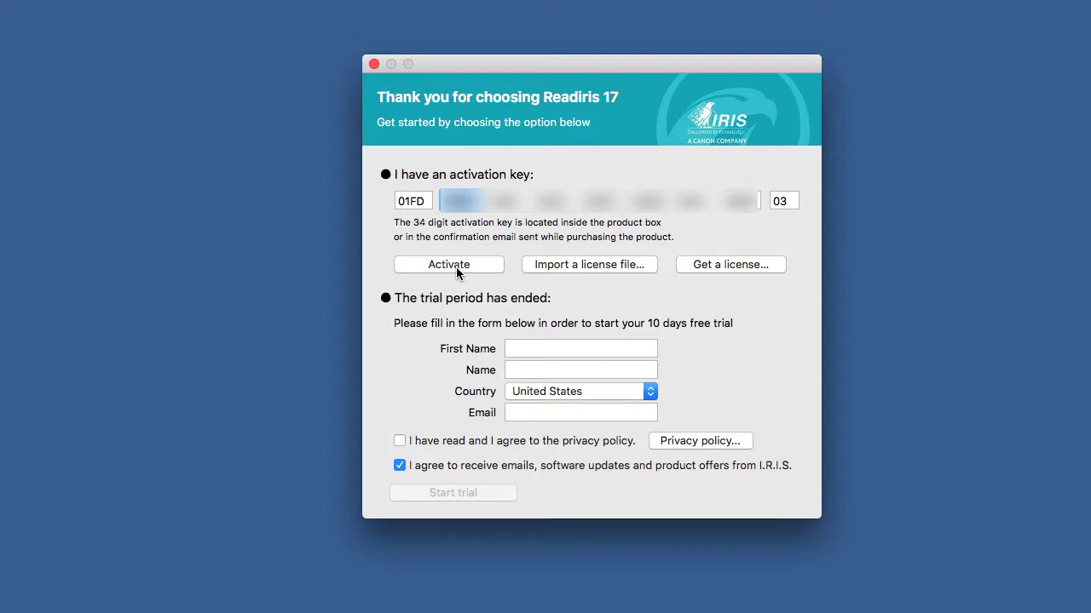
pyautogui.click(448, 264)
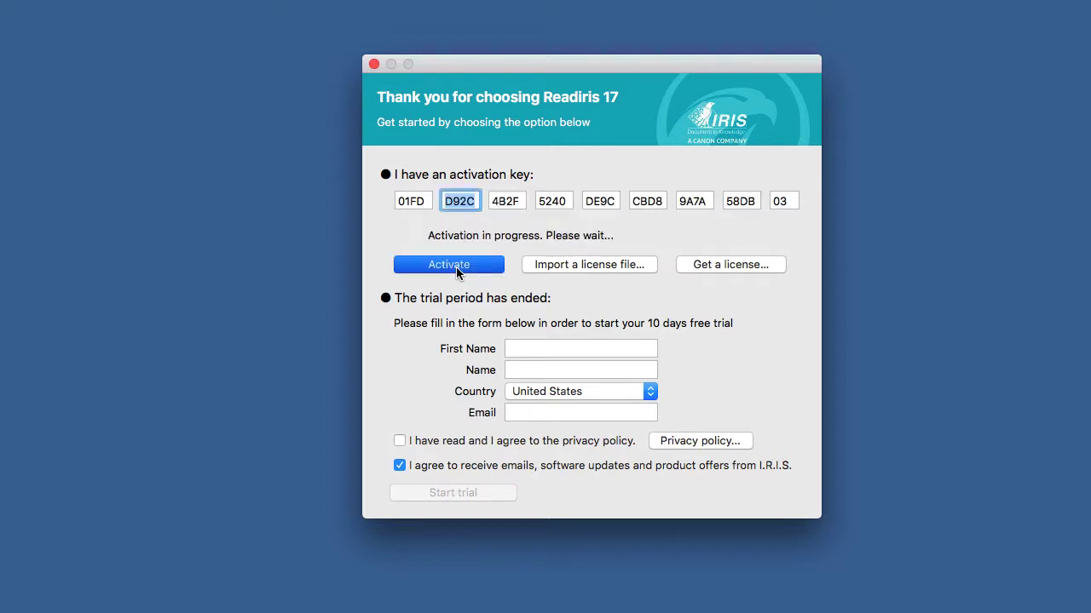
pyautogui.click(448, 264)
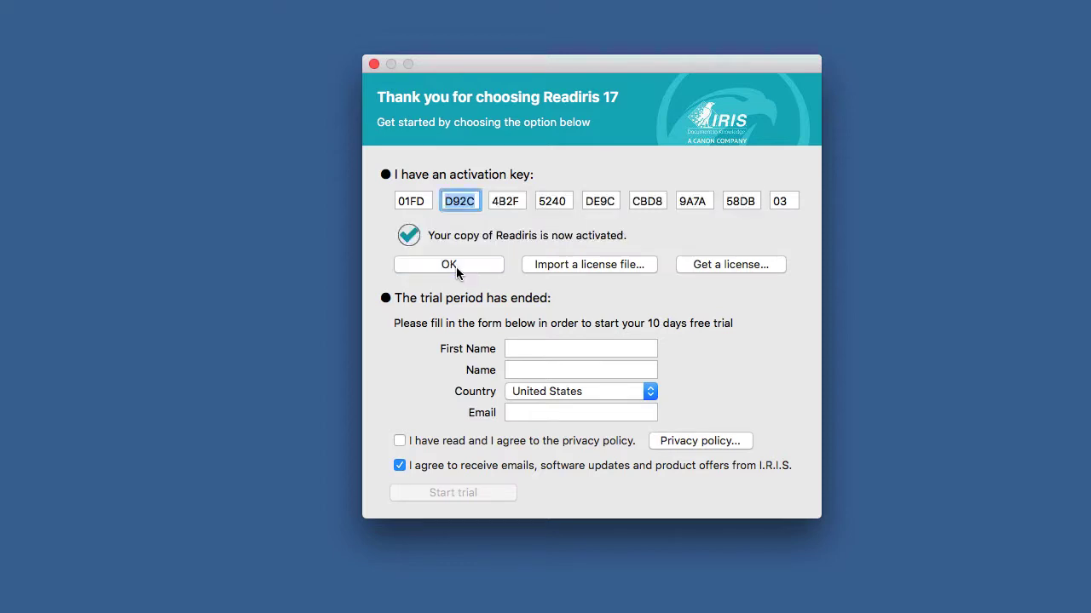
pyautogui.click(448, 264)
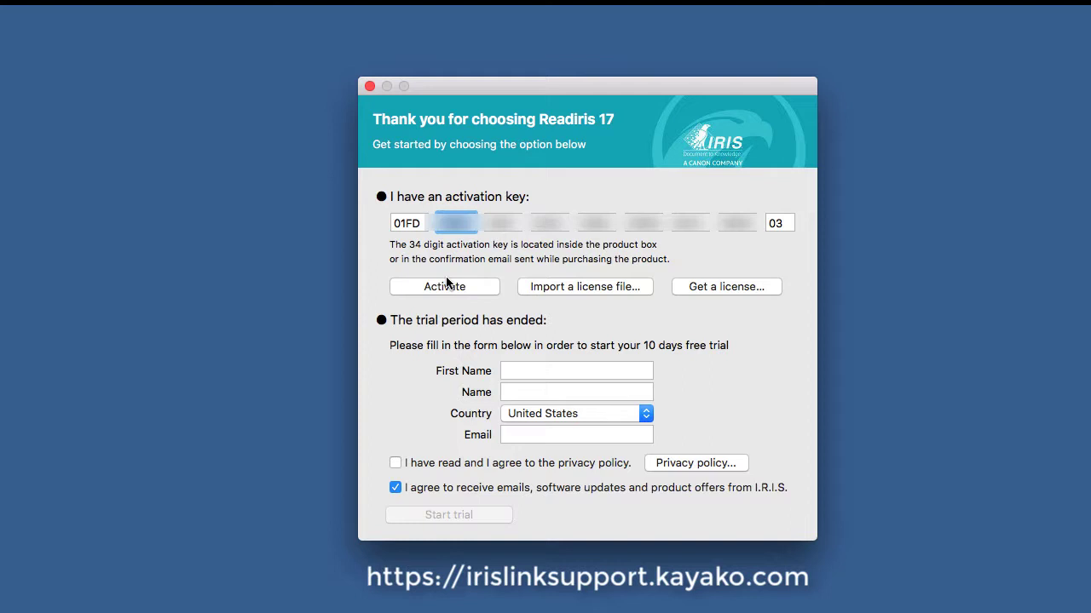
# Retry activation offline and choose Manual Activation from the Activation Failed notice
pyautogui.click(443, 287)
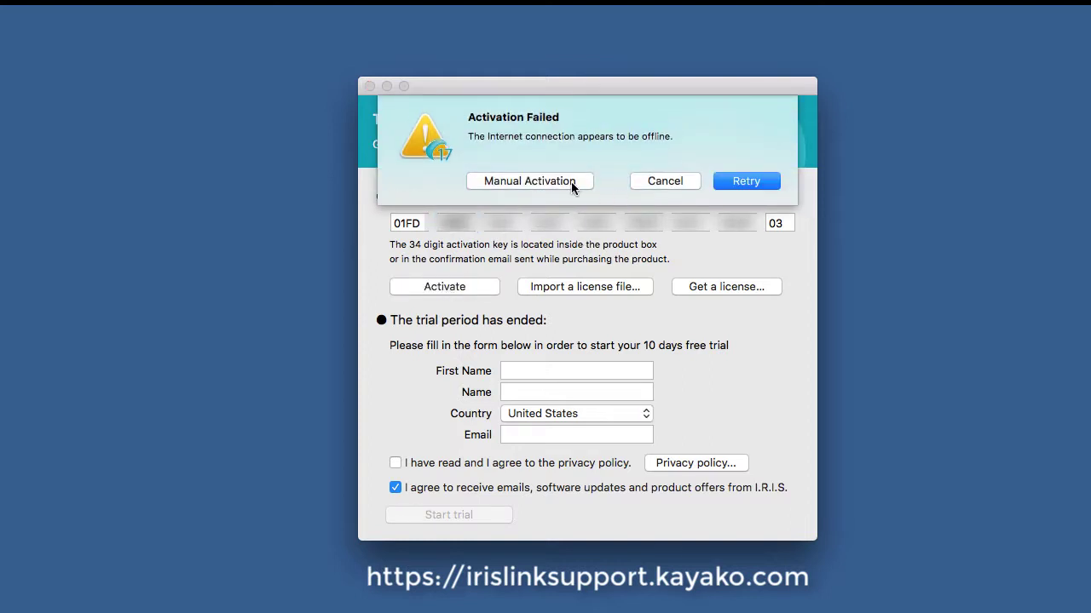
pyautogui.moveTo(562, 188)
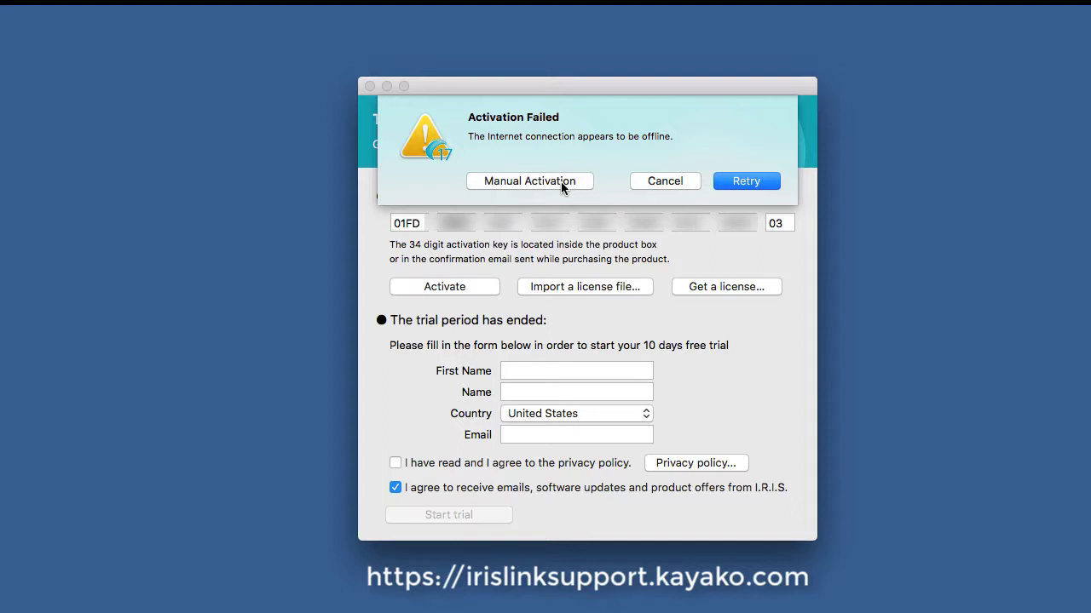
pyautogui.moveTo(549, 188)
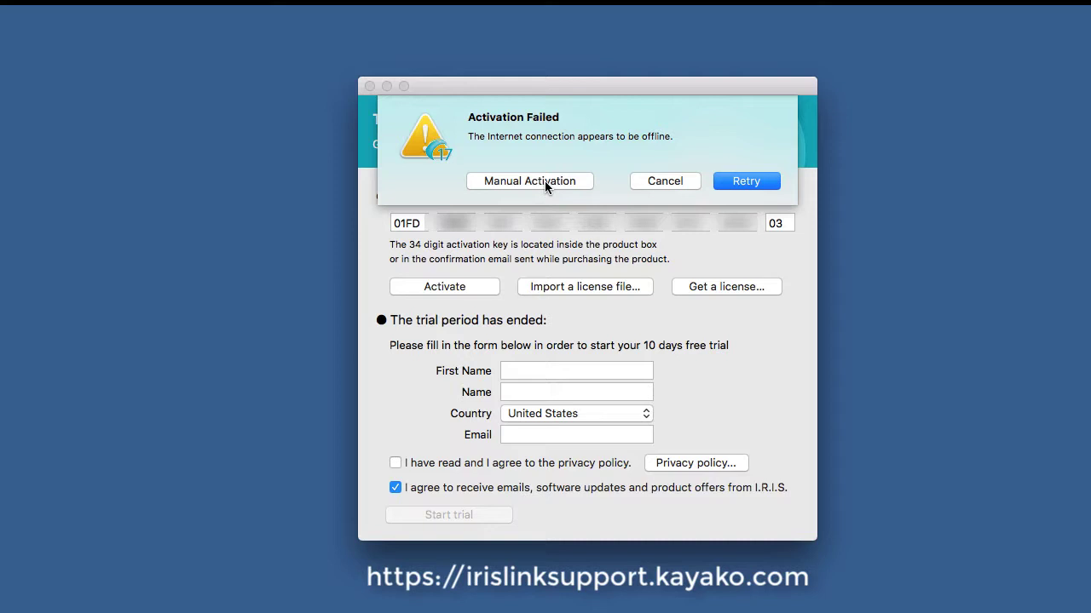
pyautogui.click(664, 181)
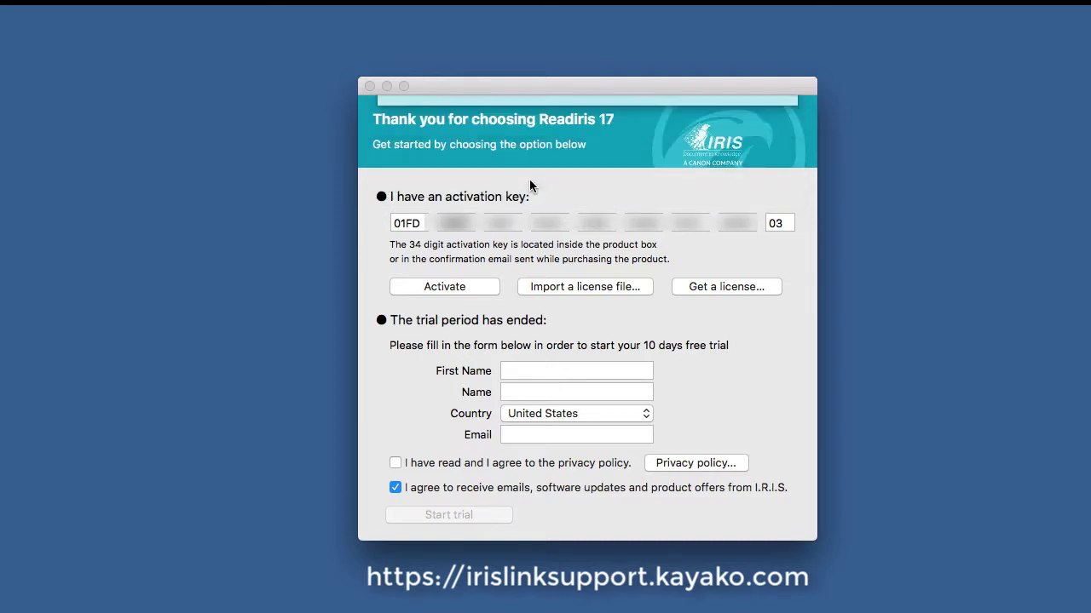
# Review the registration URL and computer identification code, save them as a text file, then close the details
pyautogui.click(443, 287)
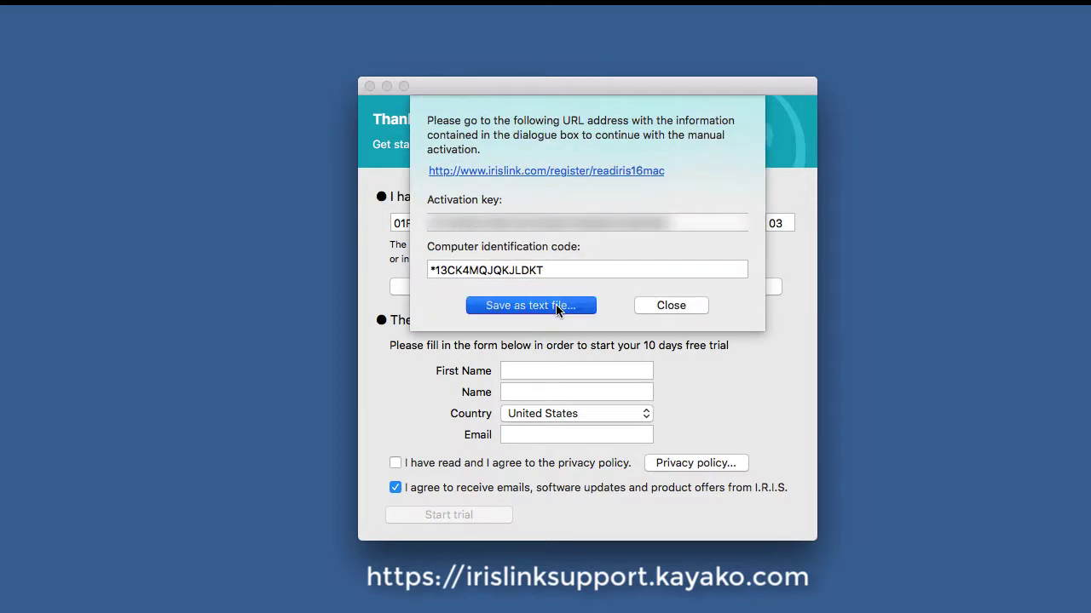
pyautogui.click(530, 305)
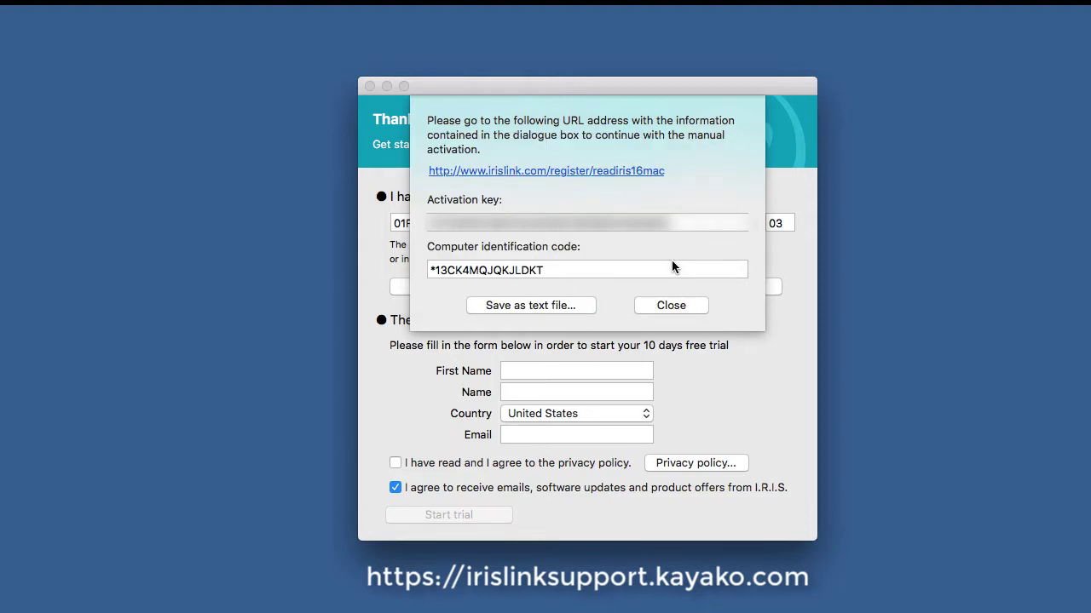
pyautogui.moveTo(682, 312)
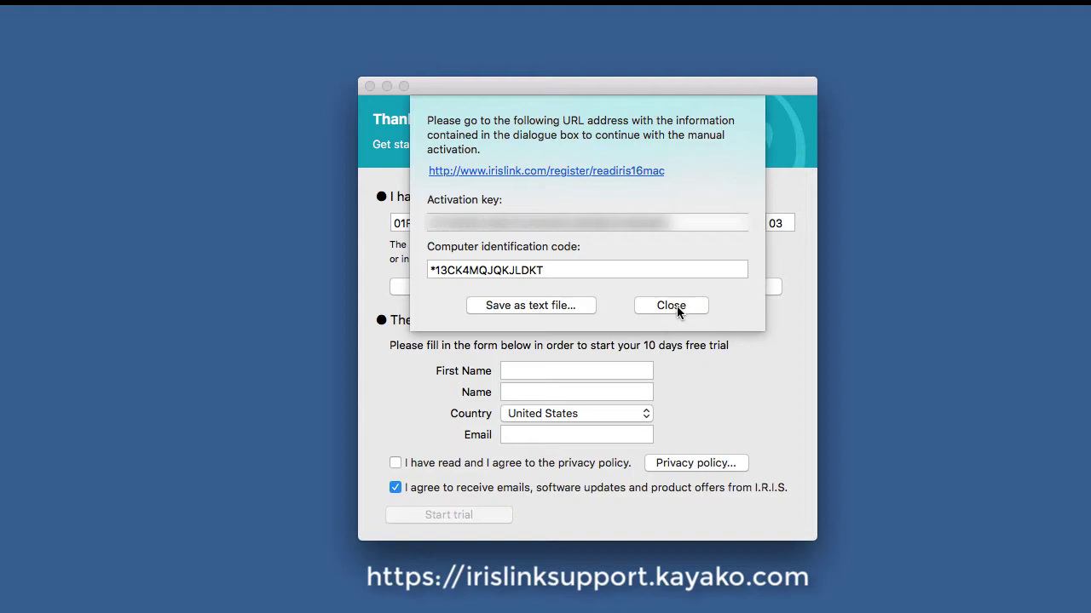
pyautogui.moveTo(674, 308)
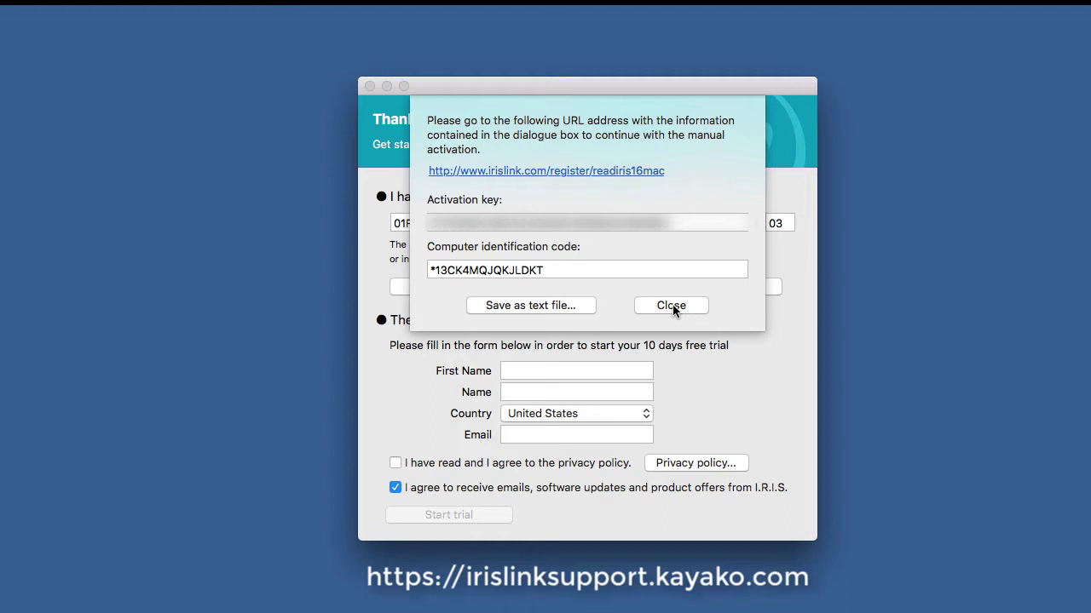
pyautogui.click(671, 305)
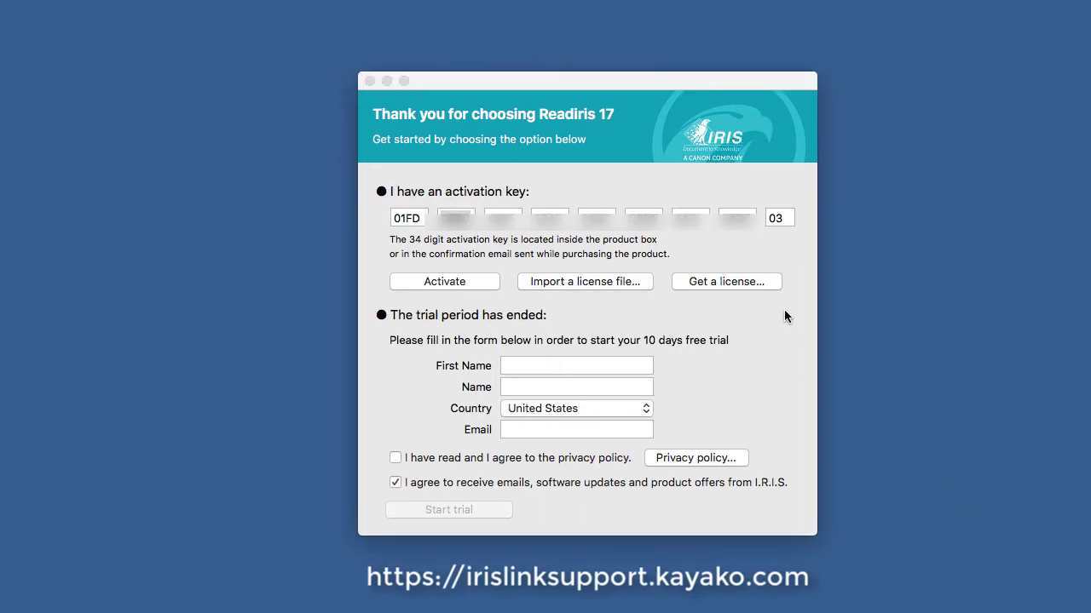
pyautogui.moveTo(791, 320)
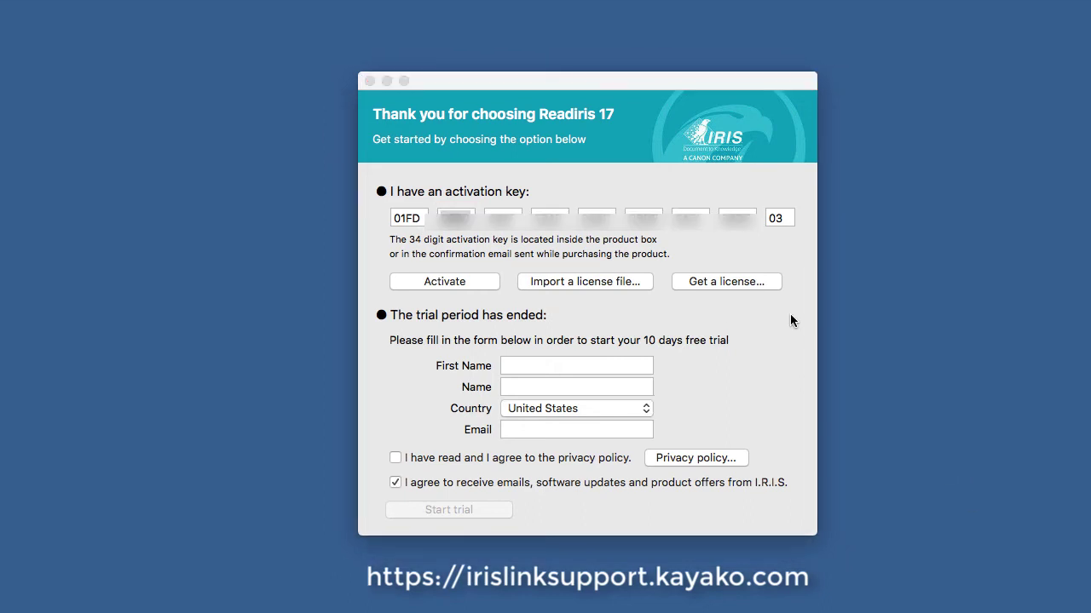